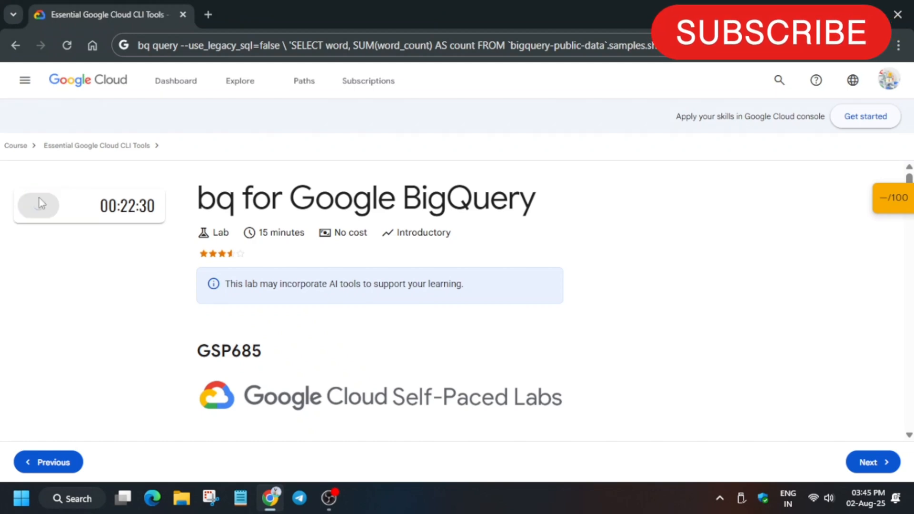
# Start the BigQuery lab and open its Cloud Shell terminal beside Task 3.
pyautogui.click(39, 205)
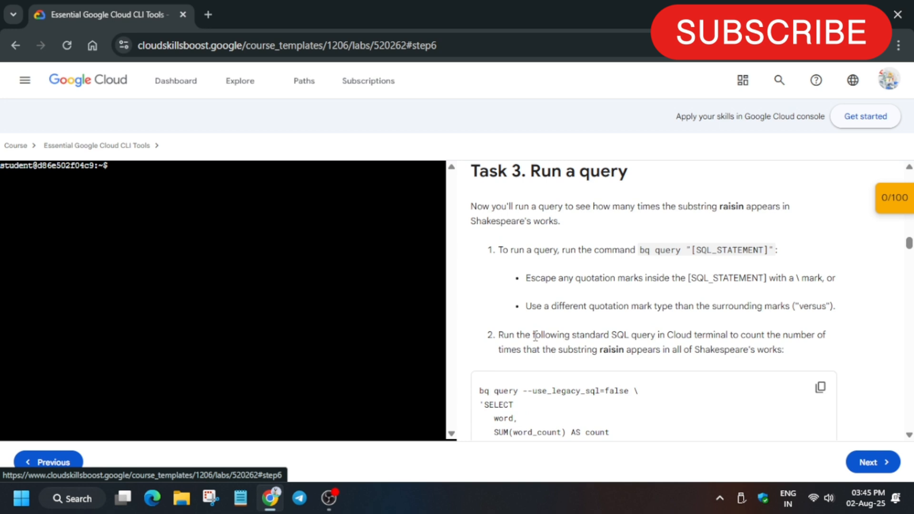
# Run the raisin bq query, verify it, and enter the huzzah query.
pyautogui.scroll(-3)
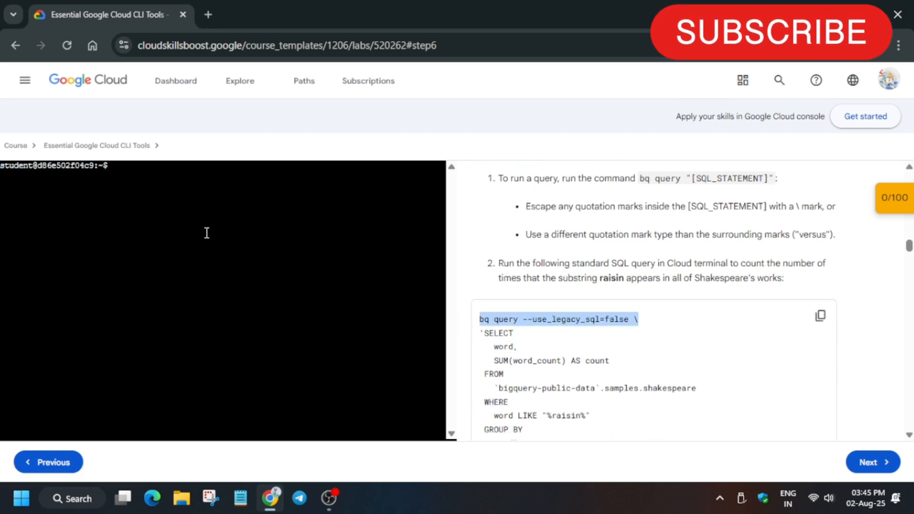
pyautogui.write('bq query --use_legacy_sql=false \\')
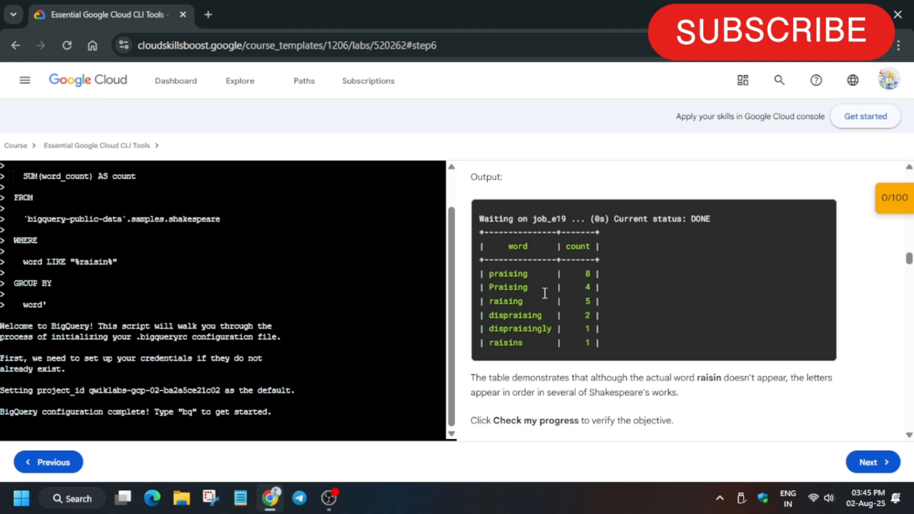
pyautogui.scroll(-3)
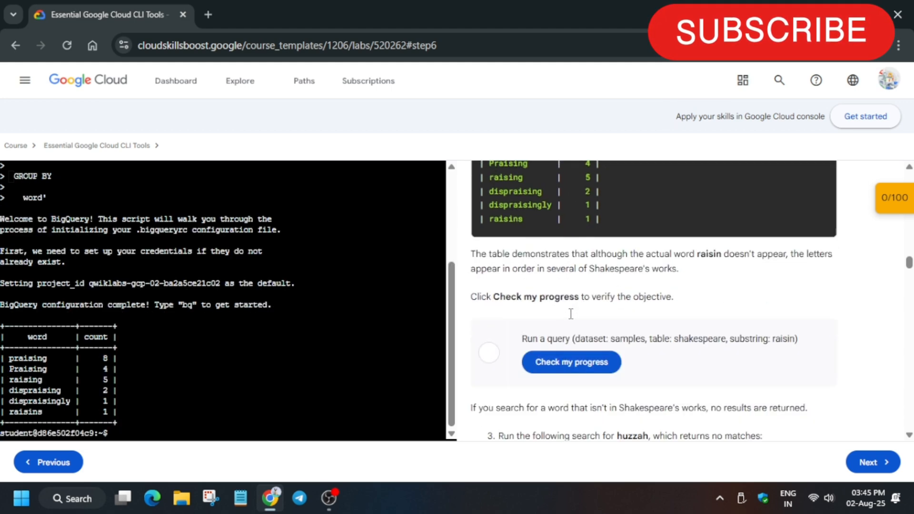
pyautogui.click(570, 362)
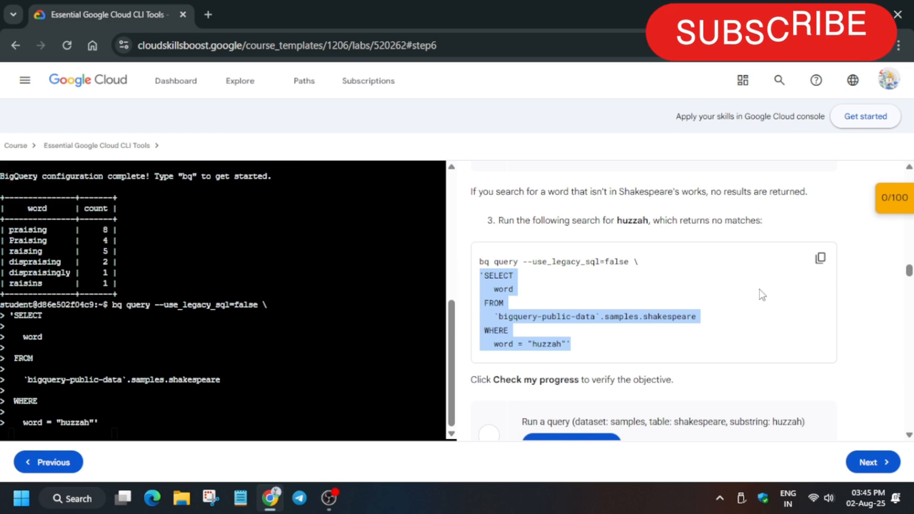
# Run the huzzah query with no matches and submit its progress check.
pyautogui.click(820, 258)
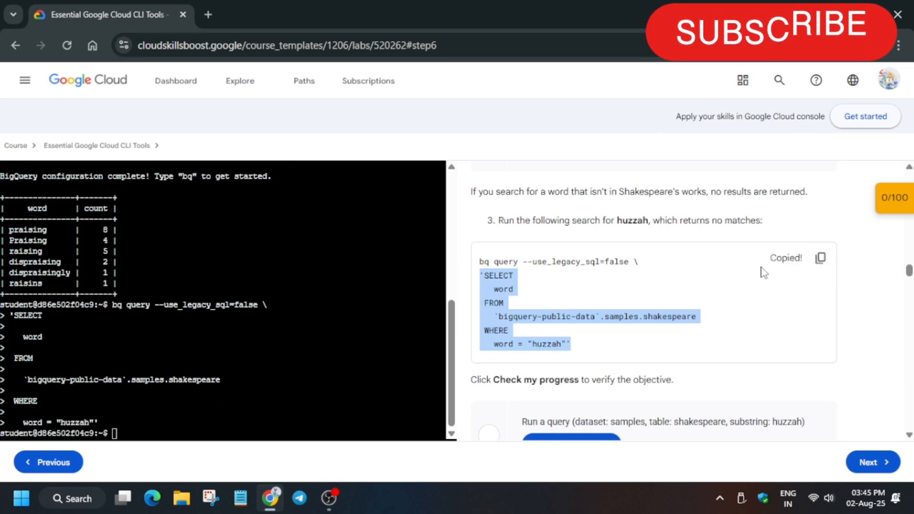
pyautogui.scroll(-3)
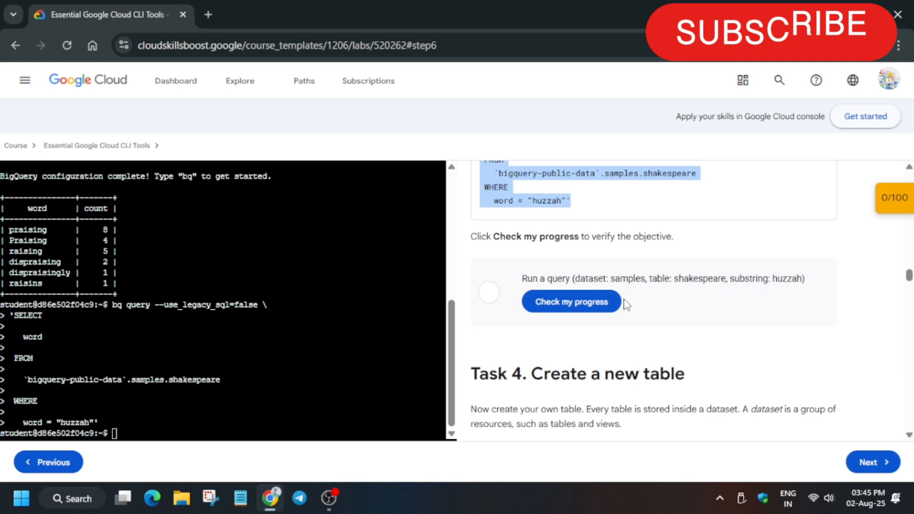
pyautogui.click(571, 301)
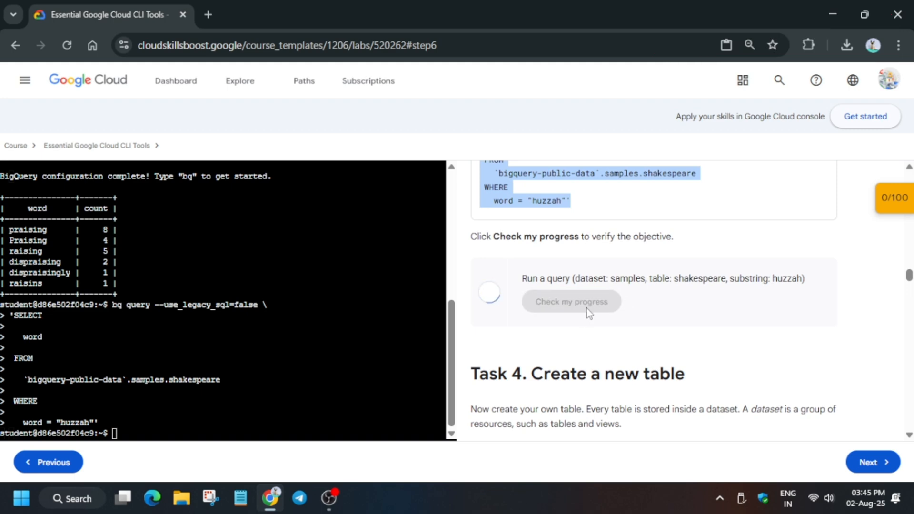
pyautogui.scroll(-3)
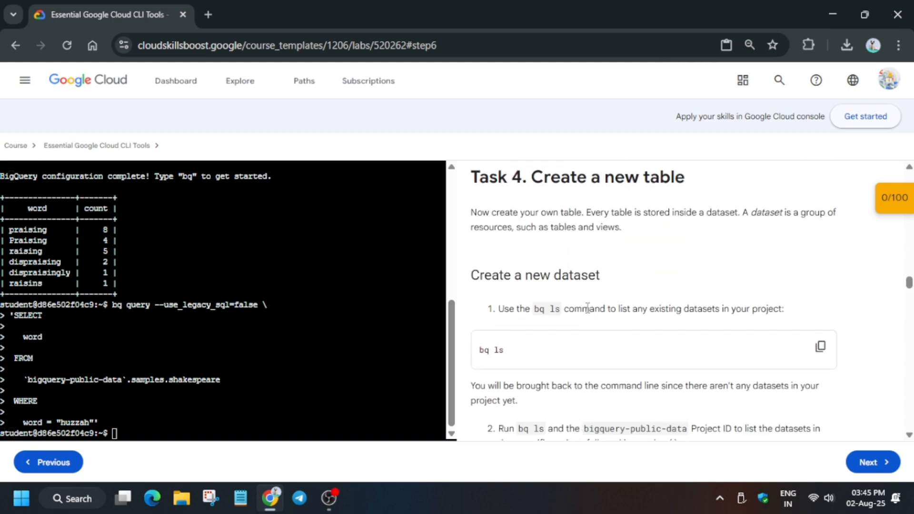
pyautogui.scroll(-3)
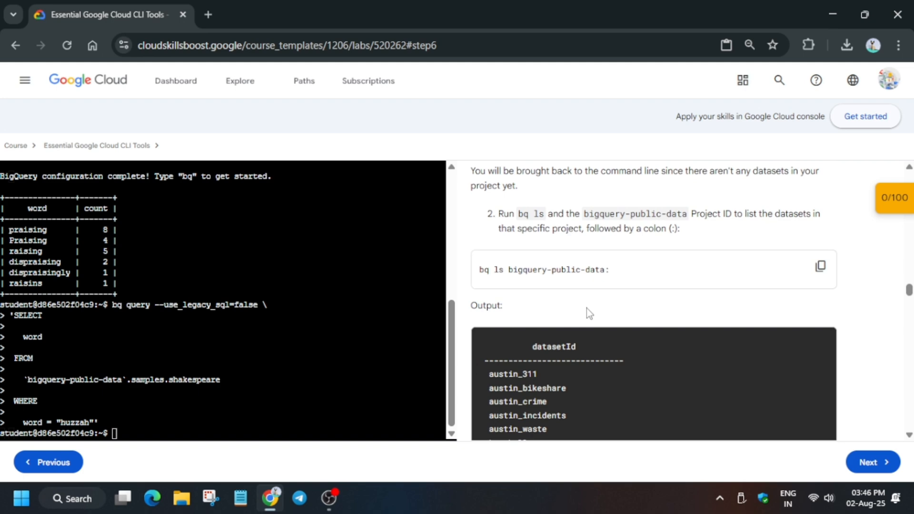
# Run 'bq mk babynames' and pass the dataset checkpoint for 20/100.
pyautogui.scroll(-3)
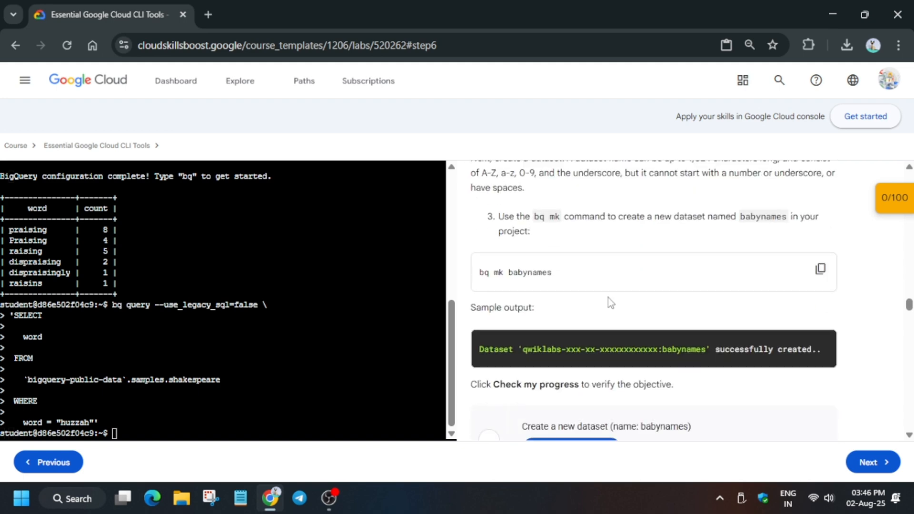
pyautogui.click(821, 269)
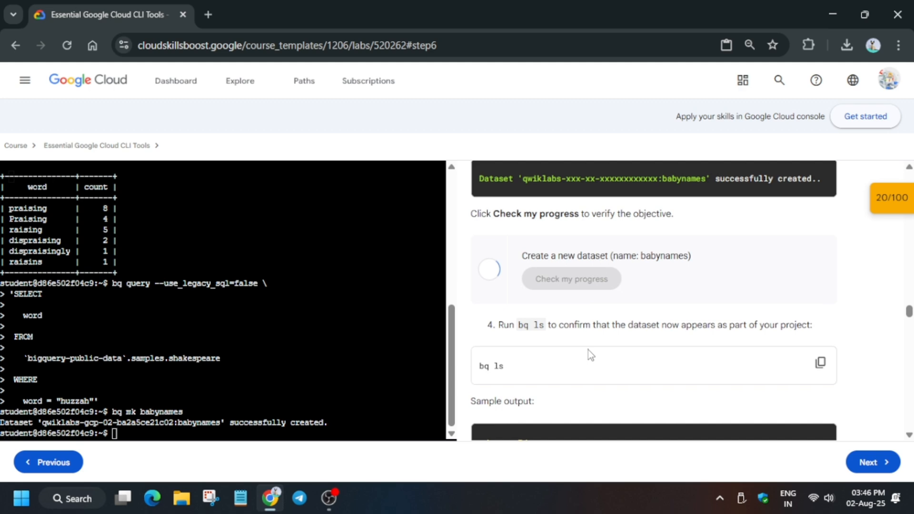
pyautogui.click(571, 278)
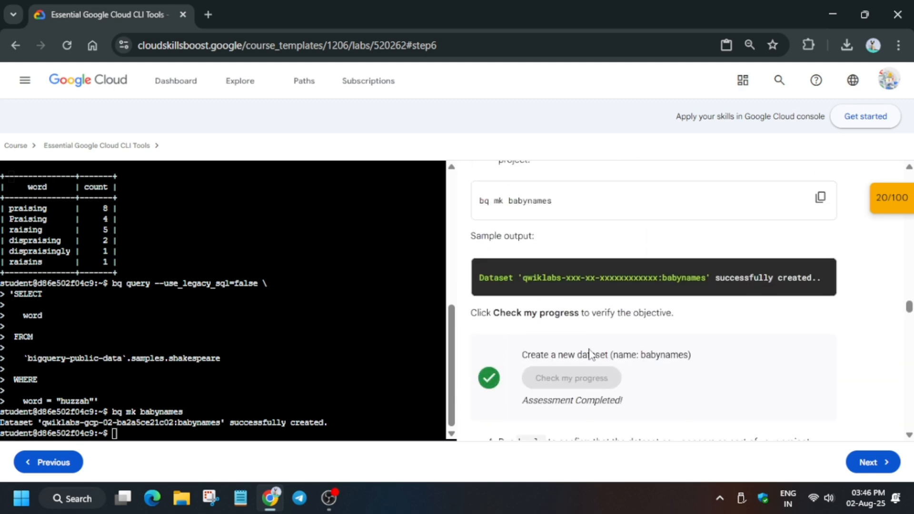
pyautogui.scroll(-3)
pyautogui.write('wget http://www.ssa.gov/CACT/babynames/names.zip')
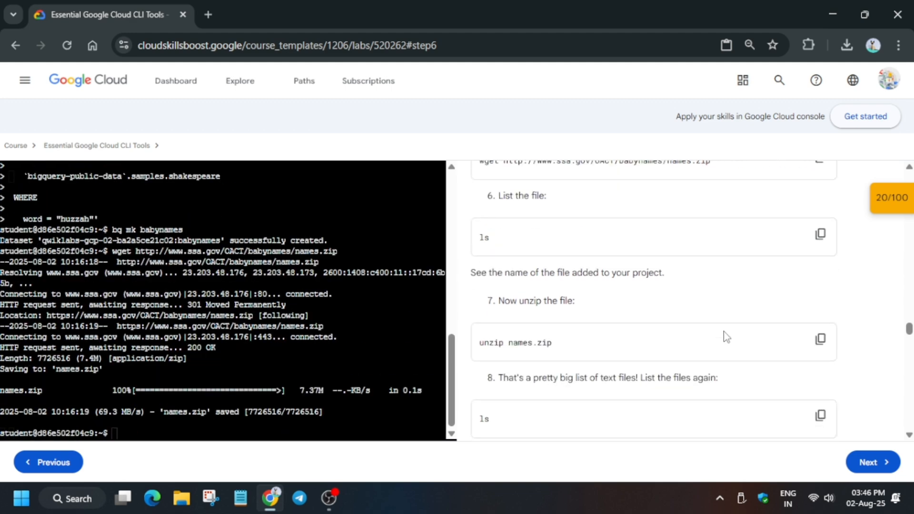
# Unzip names.zip, load yob2010.txt into babynames.names2010, and pass the check.
pyautogui.click(821, 338)
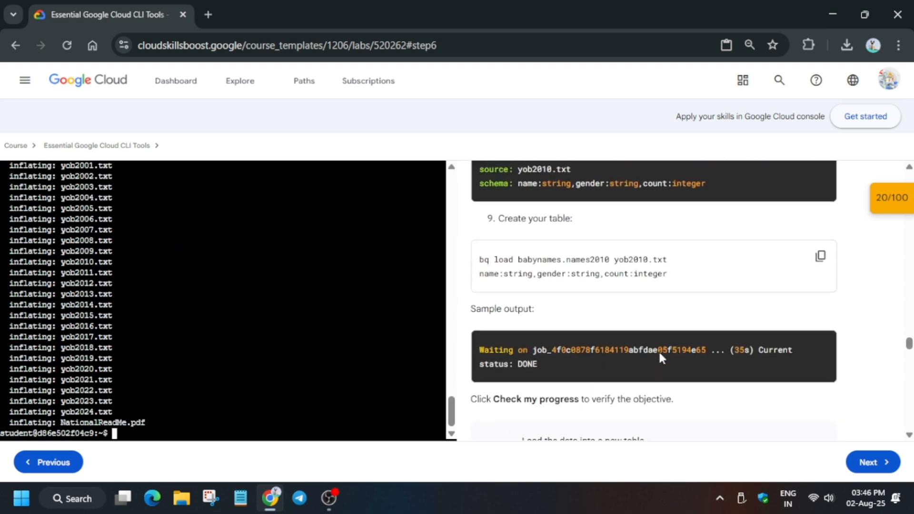
pyautogui.click(821, 256)
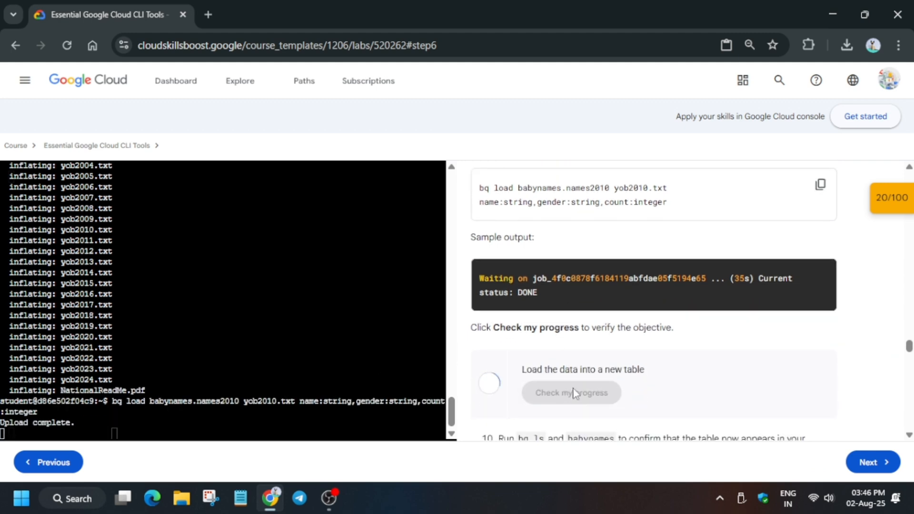
pyautogui.click(571, 392)
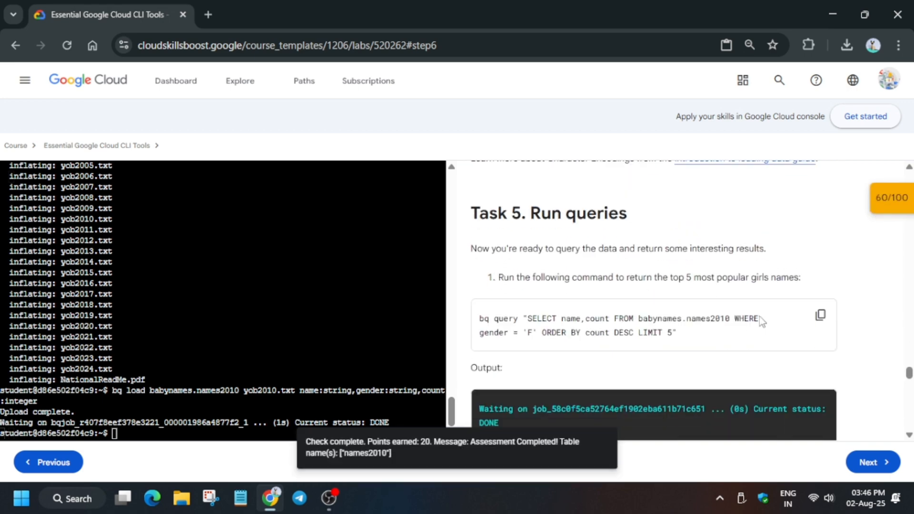
# Query names2010 for the top five girls' names and five rarest boys' names.
pyautogui.click(820, 315)
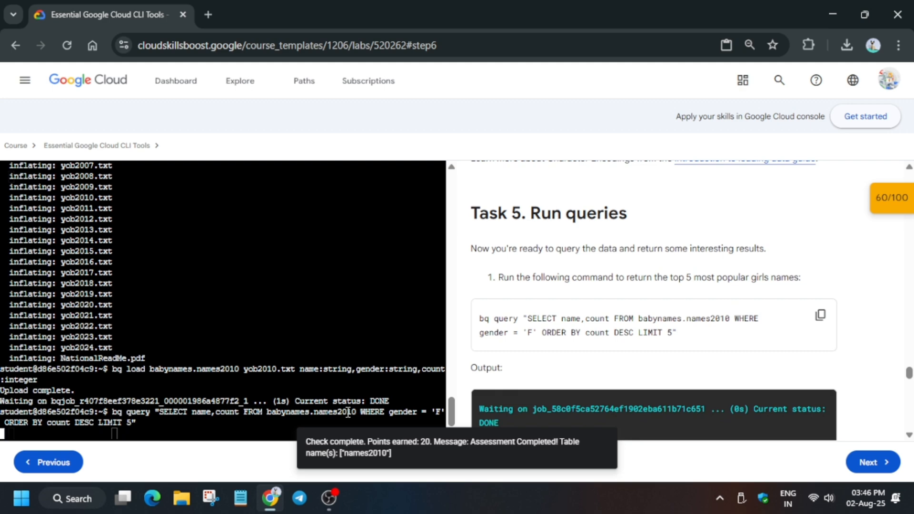
pyautogui.scroll(-3)
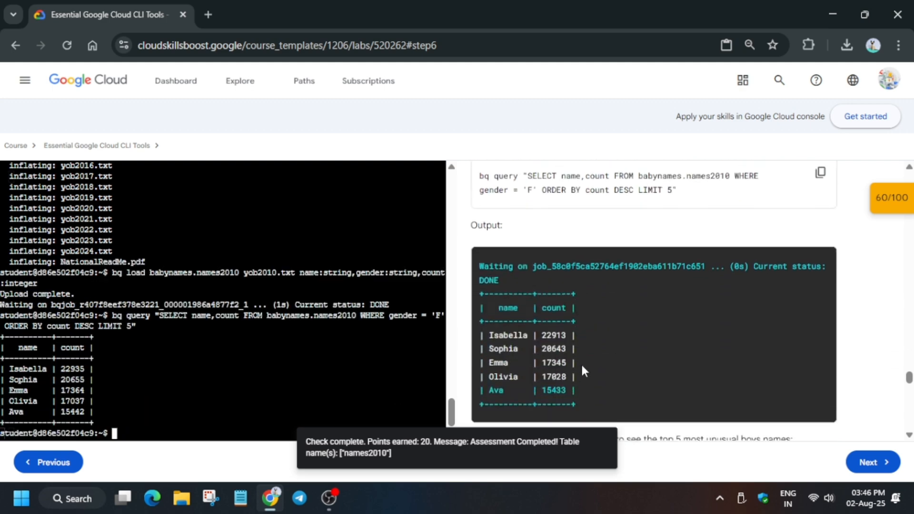
pyautogui.scroll(-3)
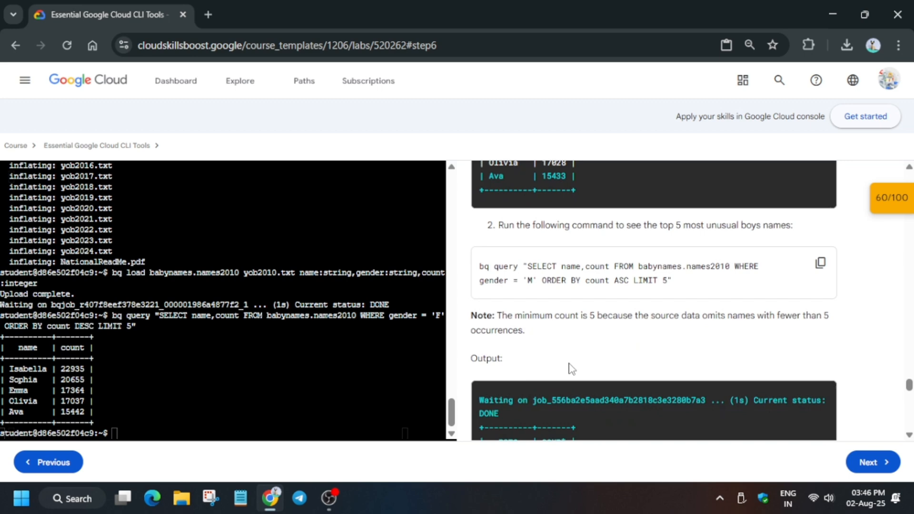
pyautogui.click(821, 262)
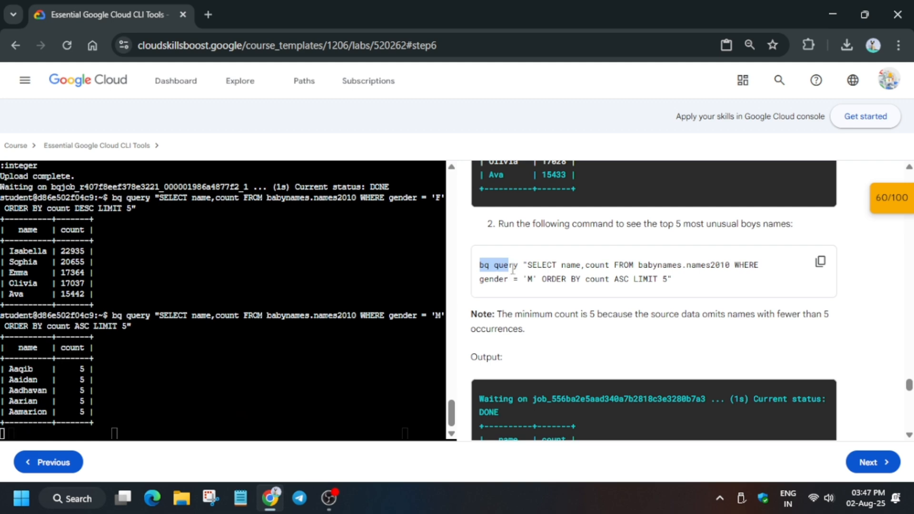
pyautogui.scroll(-3)
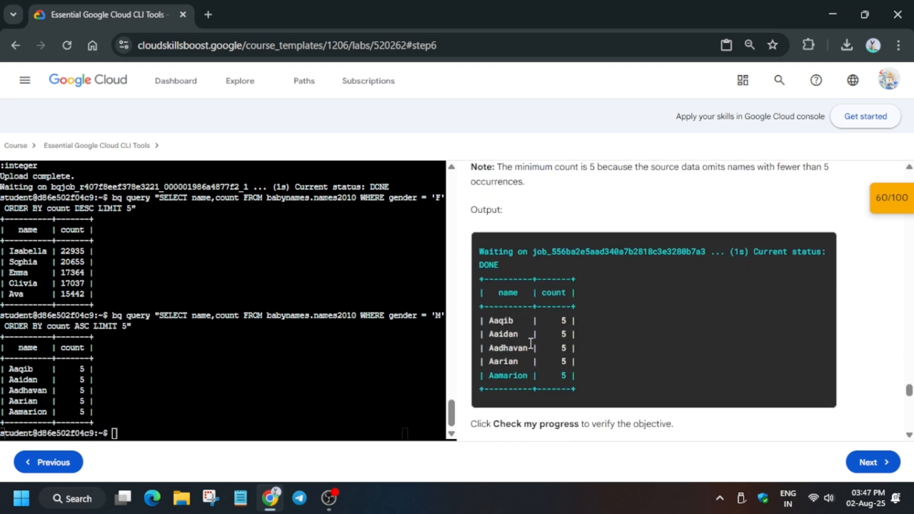
pyautogui.scroll(-3)
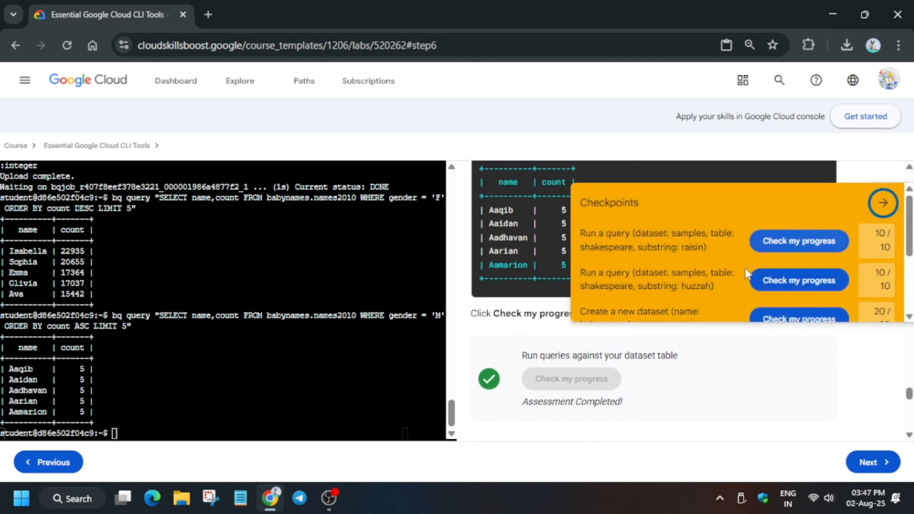
# Remove the babynames dataset with bq rm -r, confirm with y, and submit the check.
pyautogui.click(881, 203)
pyautogui.write('bq rm -r babynames')
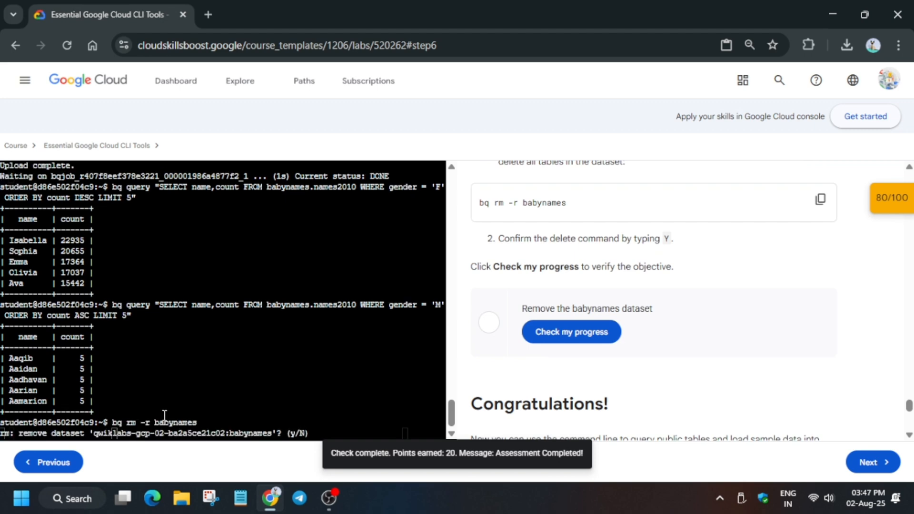
pyautogui.write('y')
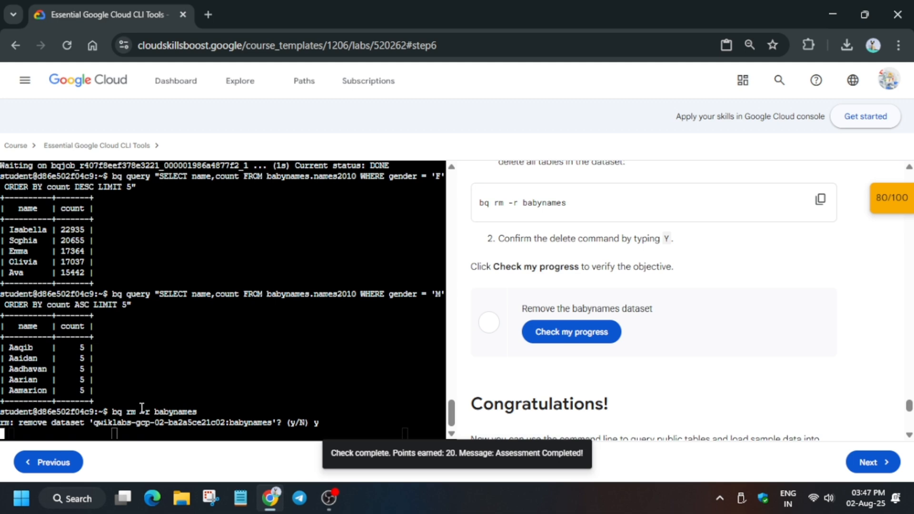
pyautogui.click(571, 331)
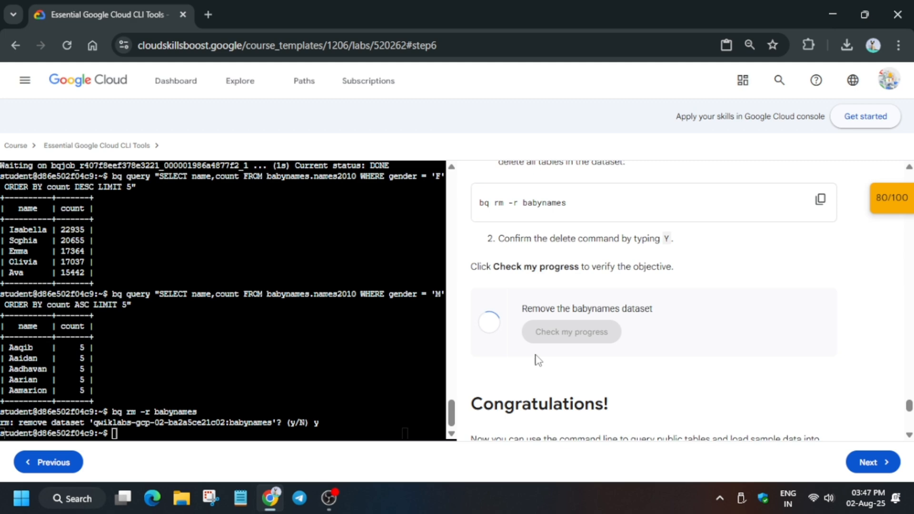
# Re-run the babynames removal check until it shows Assessment Completed.
pyautogui.click(571, 331)
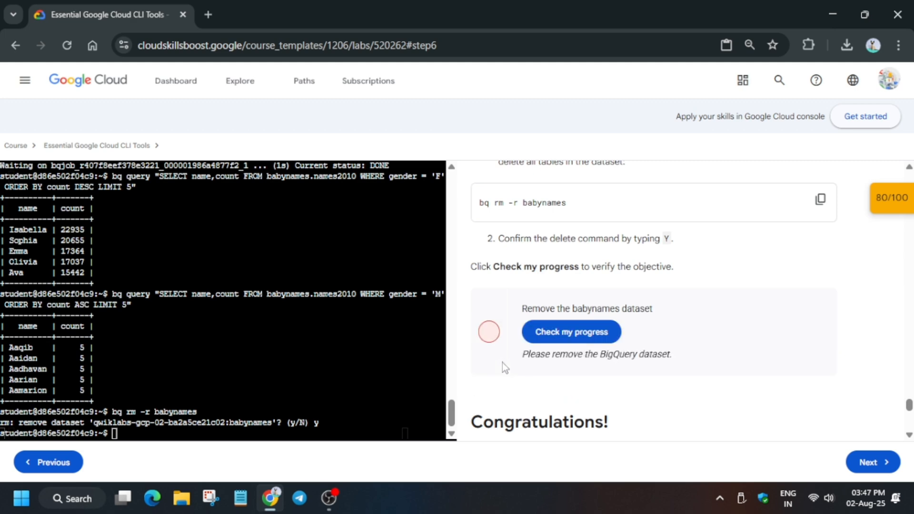
pyautogui.click(571, 331)
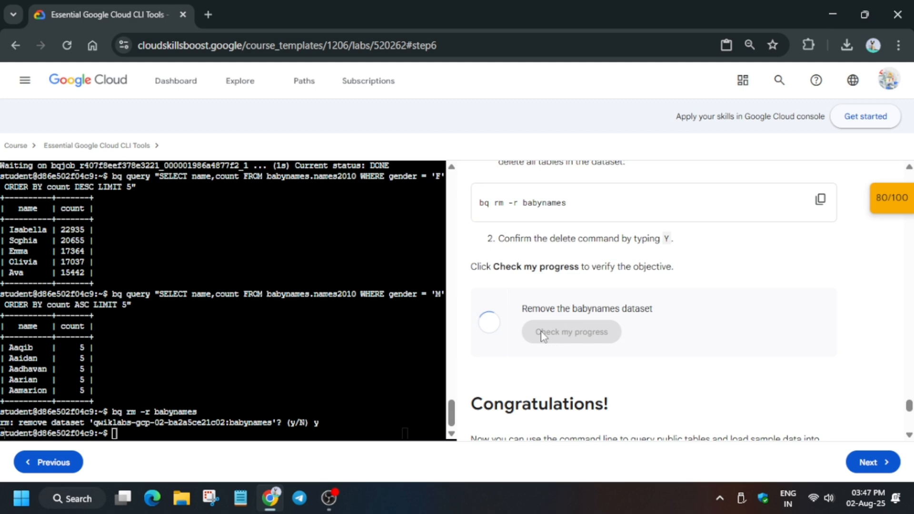
pyautogui.click(570, 332)
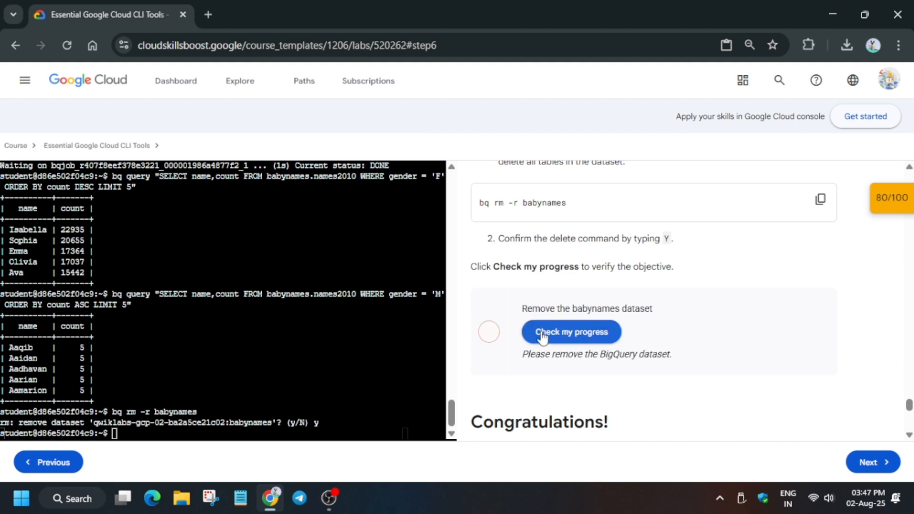
pyautogui.click(571, 332)
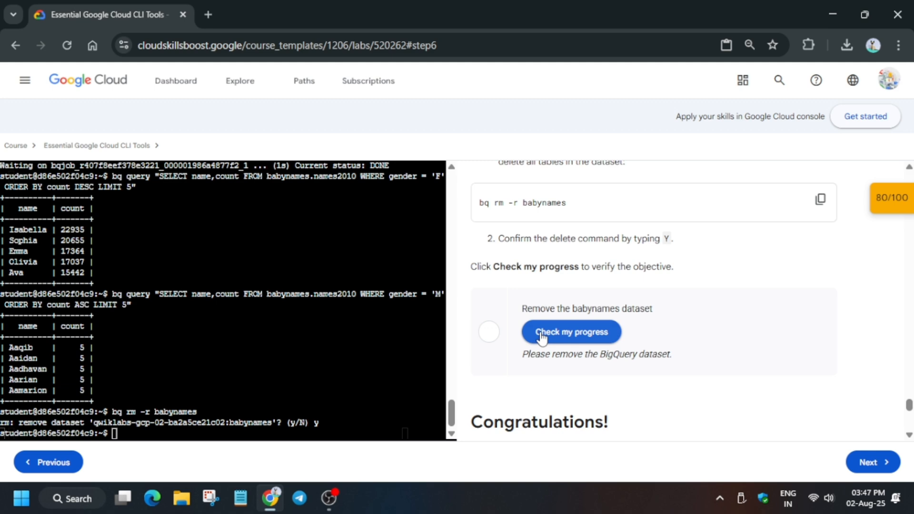
pyautogui.click(571, 332)
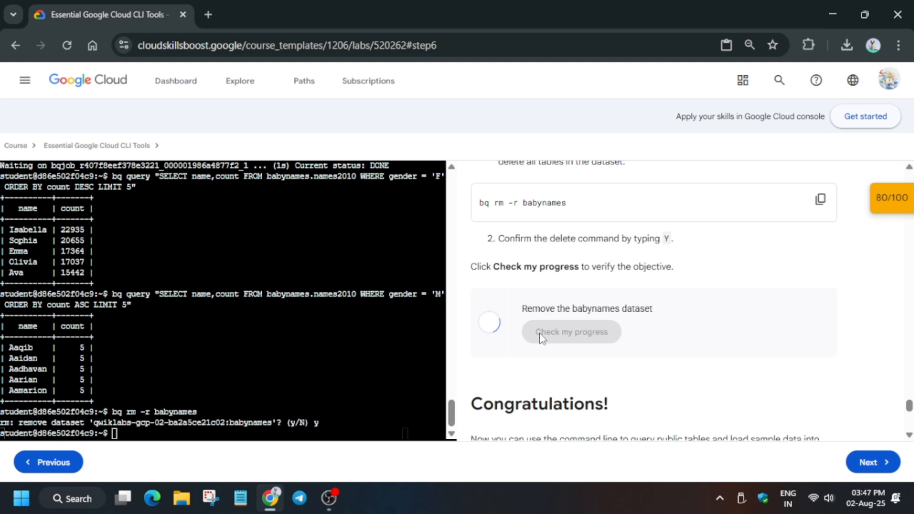
pyautogui.click(571, 332)
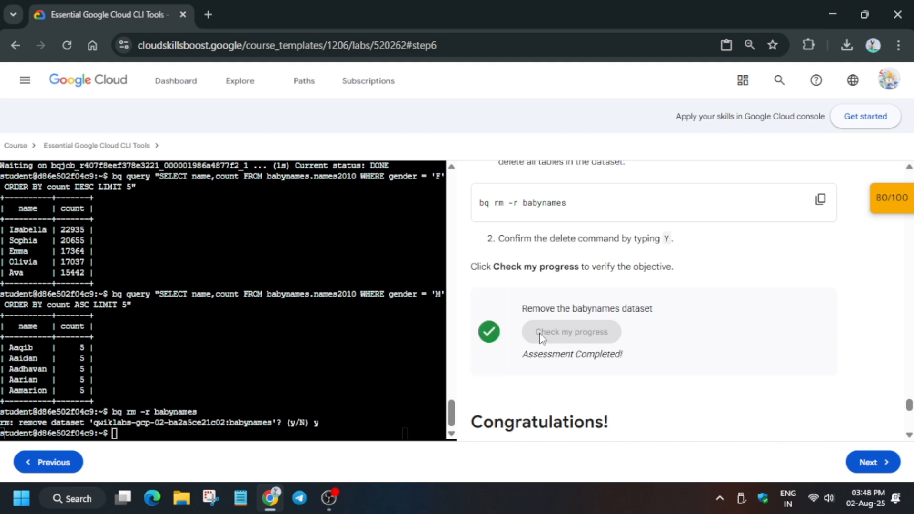